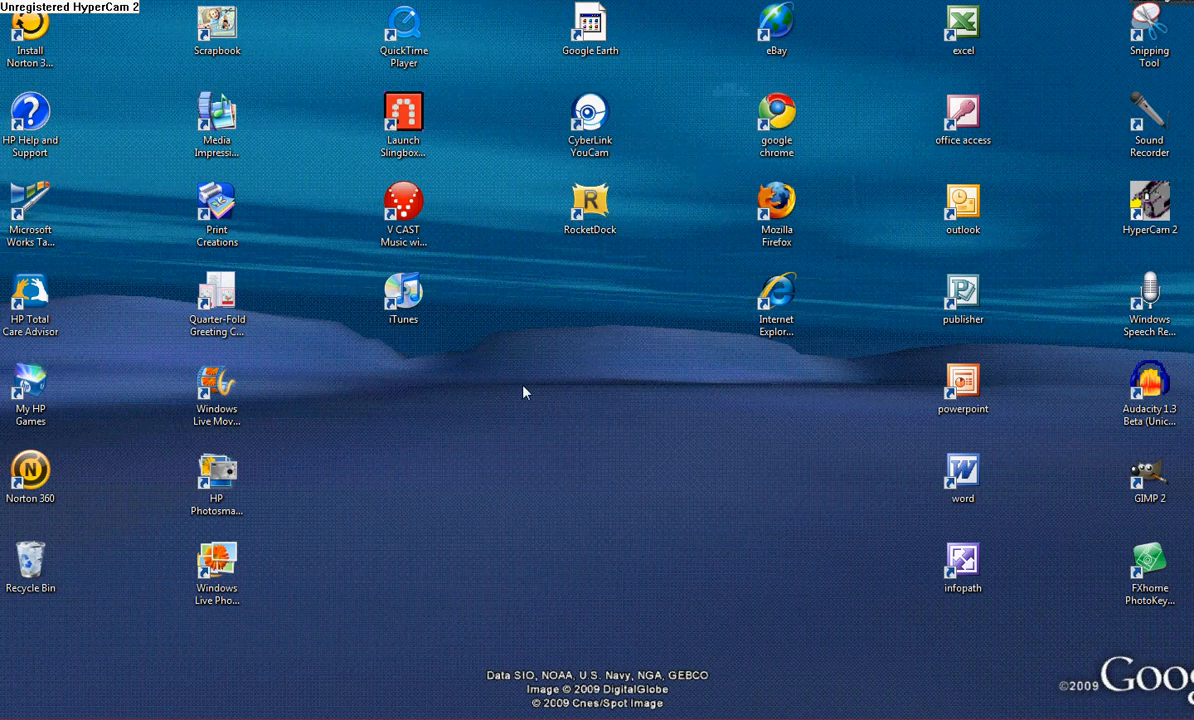
Launch Google Chrome from its desktop shortcut
click(590, 205)
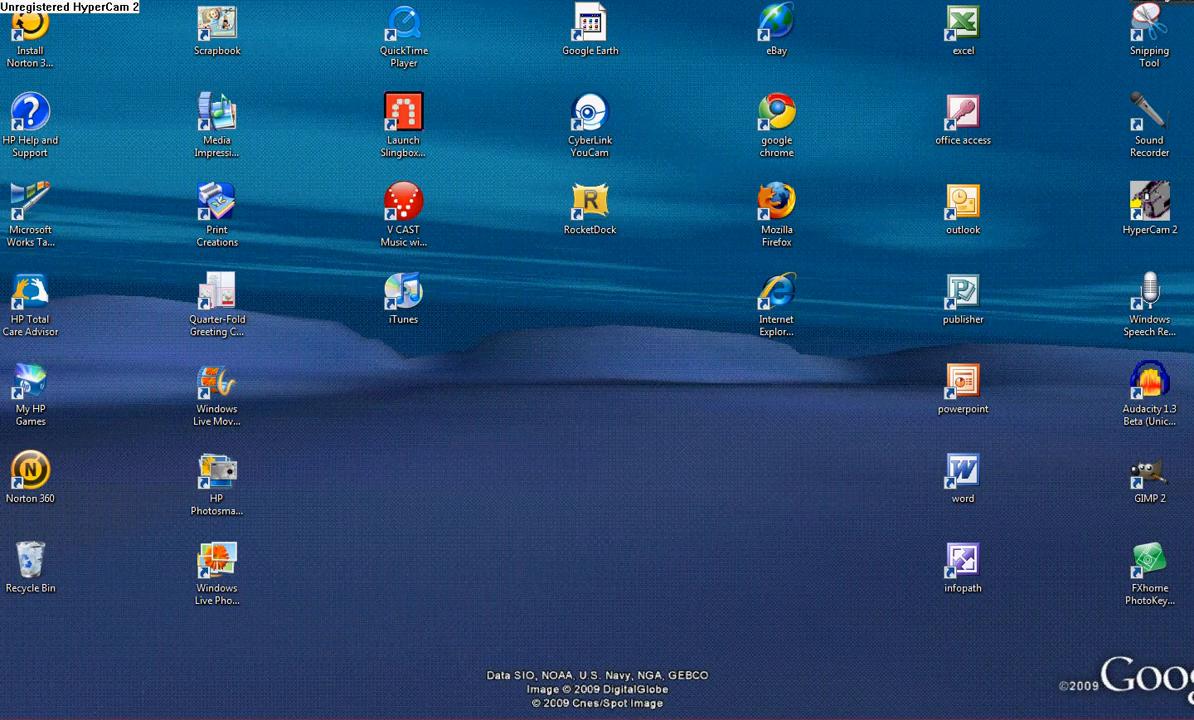
mouse_move(686, 413)
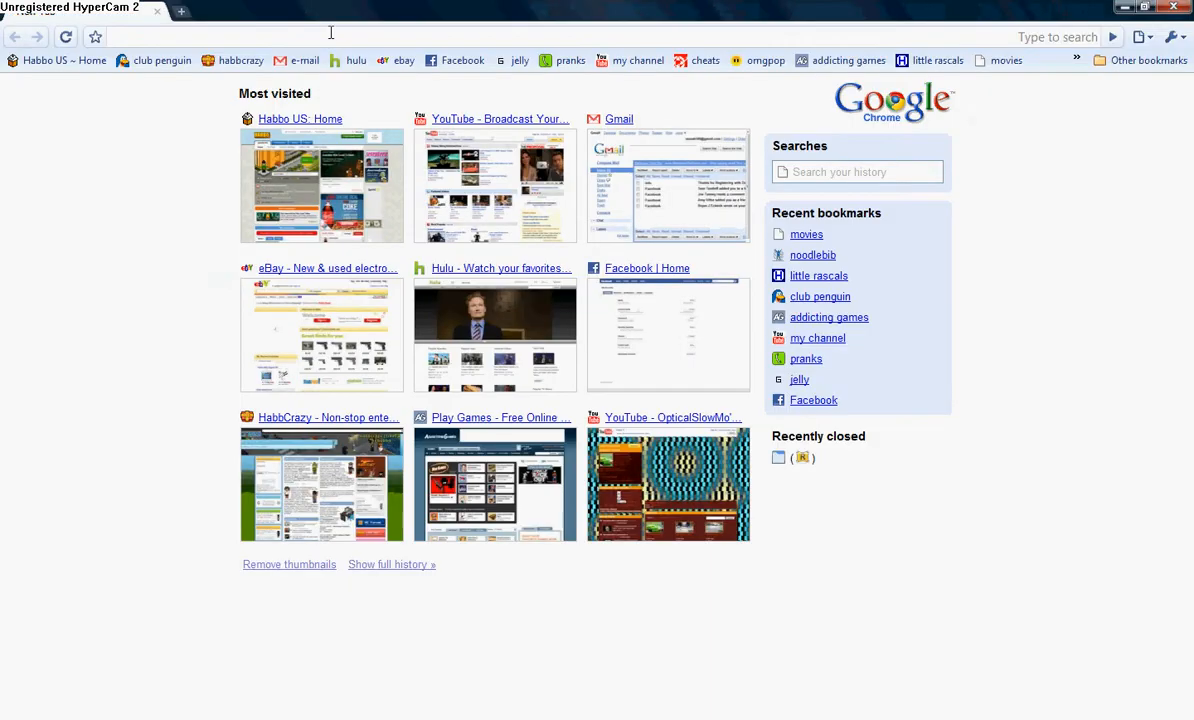
Visit rocketdock.com and head to the site's Download page
text(rocketdock.com/)
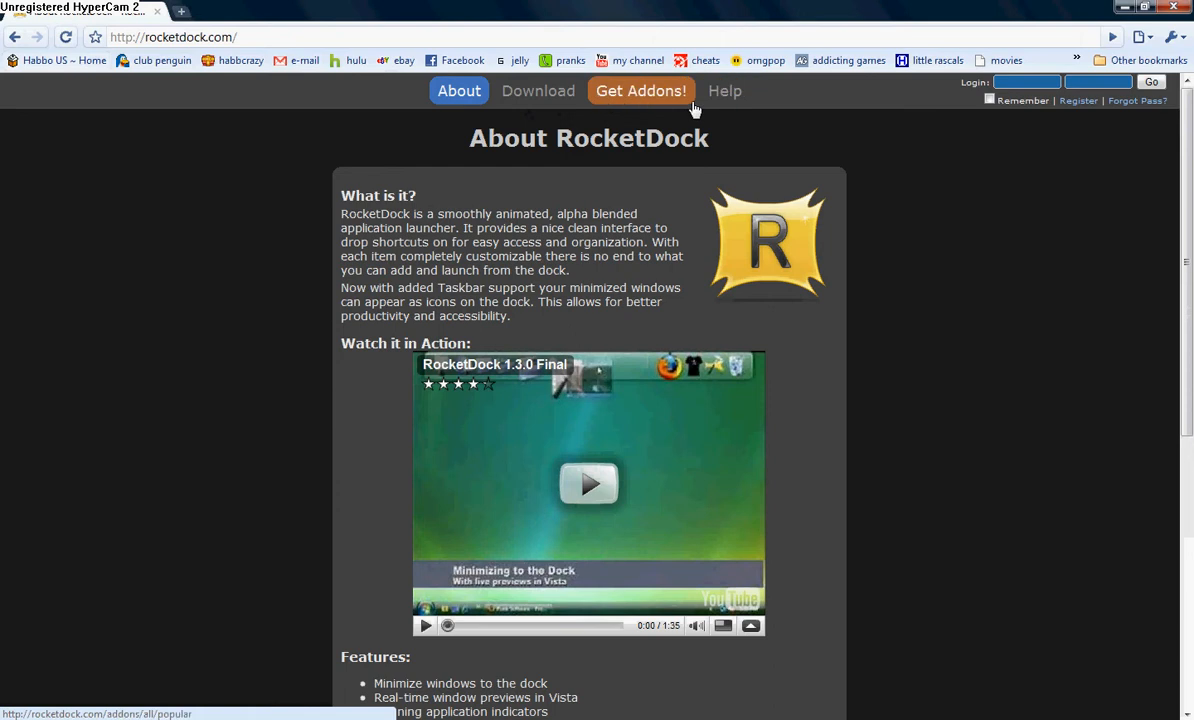
mouse_move(588, 76)
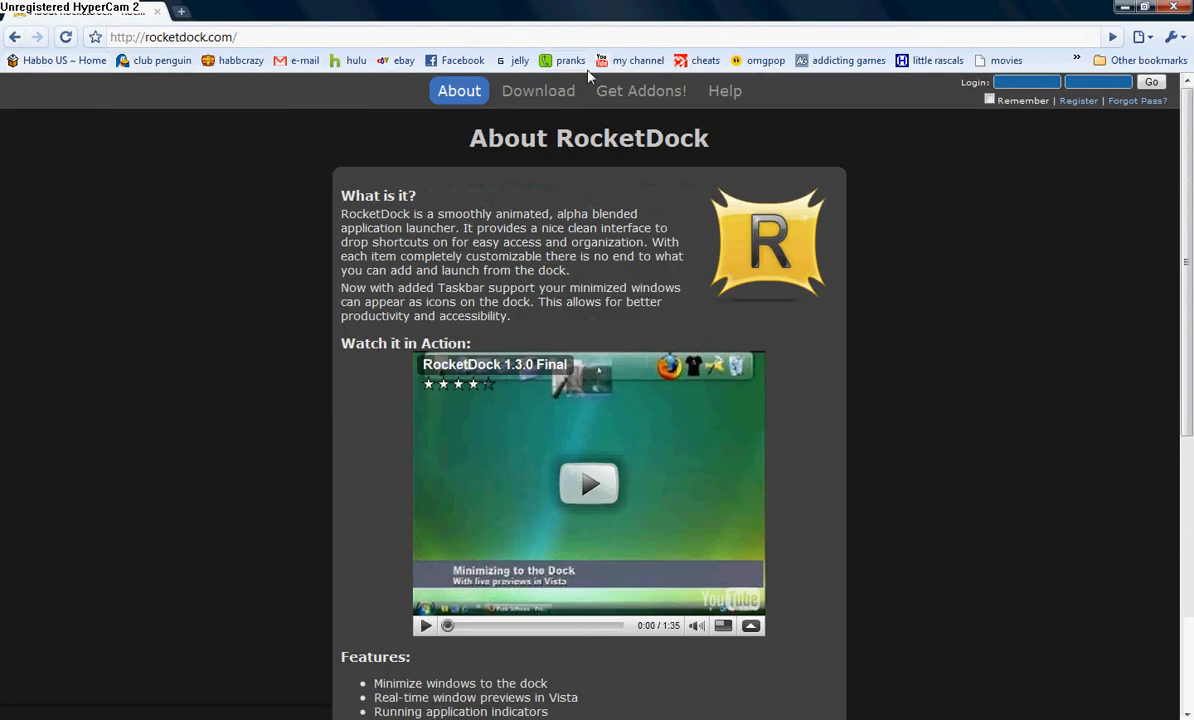
click(538, 90)
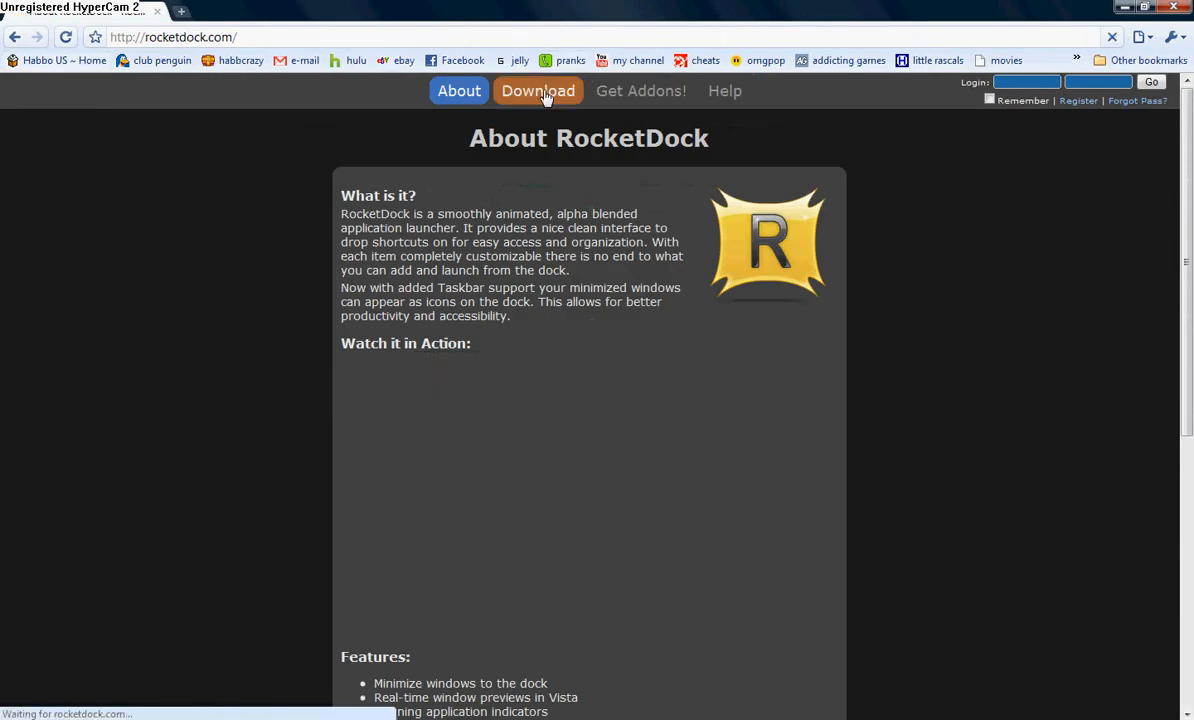
Start downloading RocketDock version 1.3.5
click(538, 91)
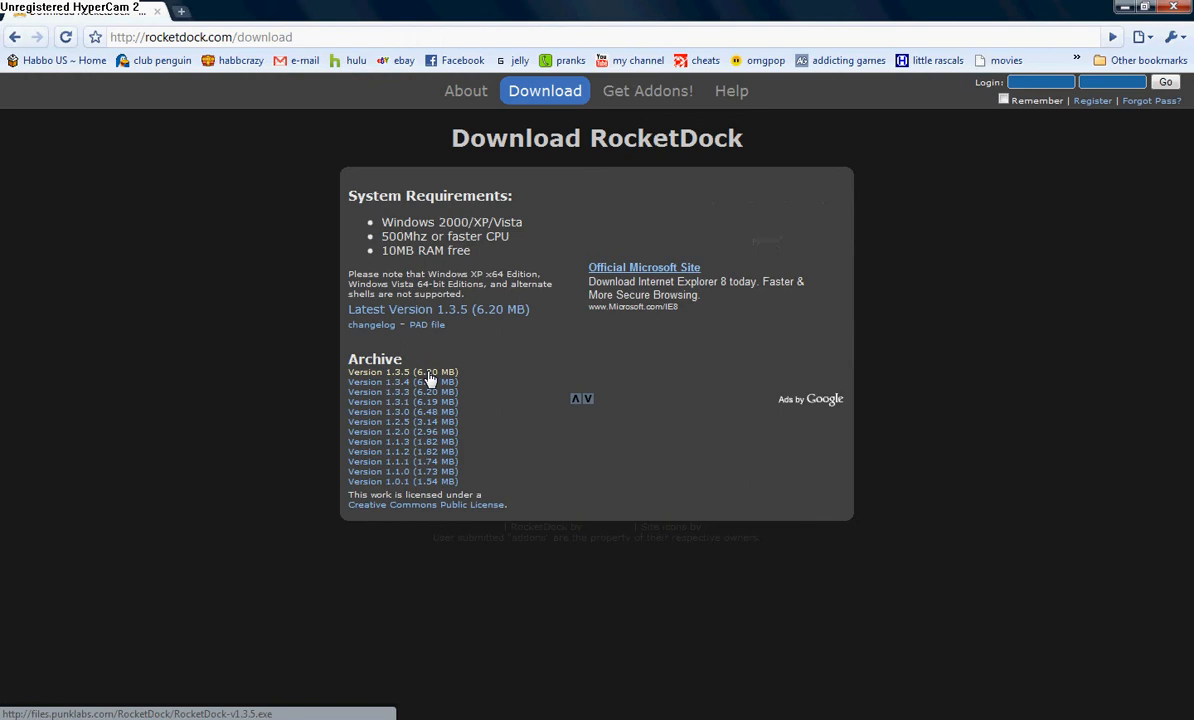
mouse_move(463, 385)
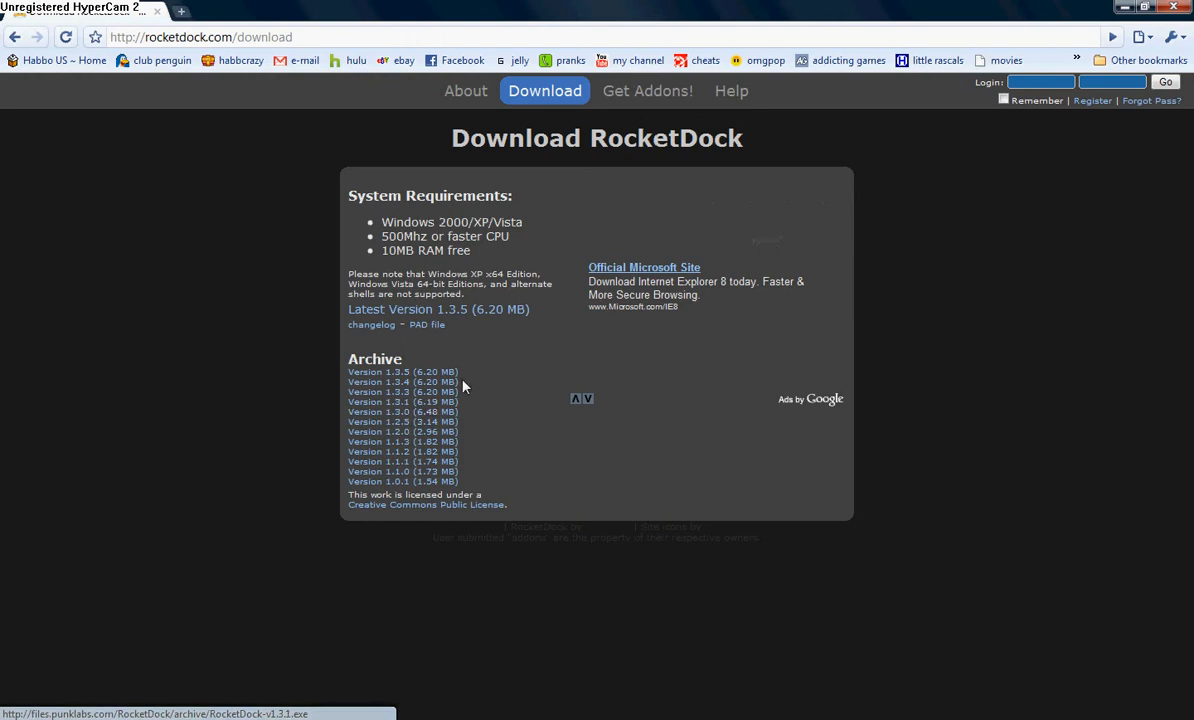
mouse_move(520, 385)
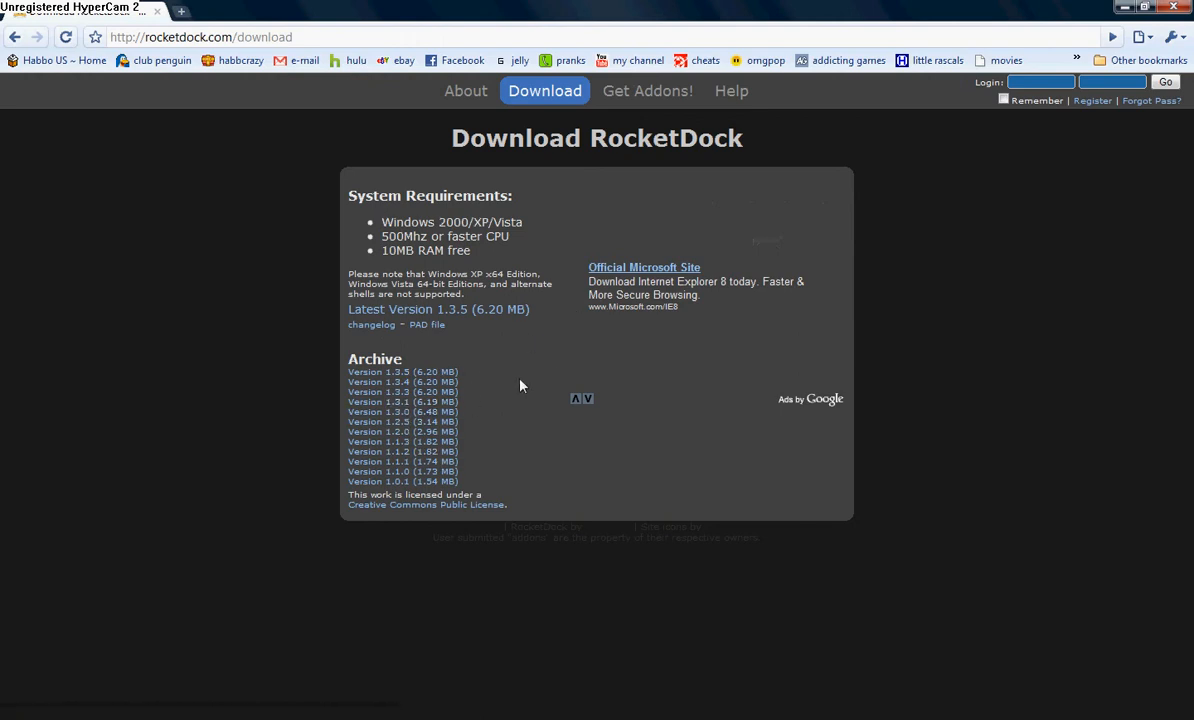
mouse_move(495, 302)
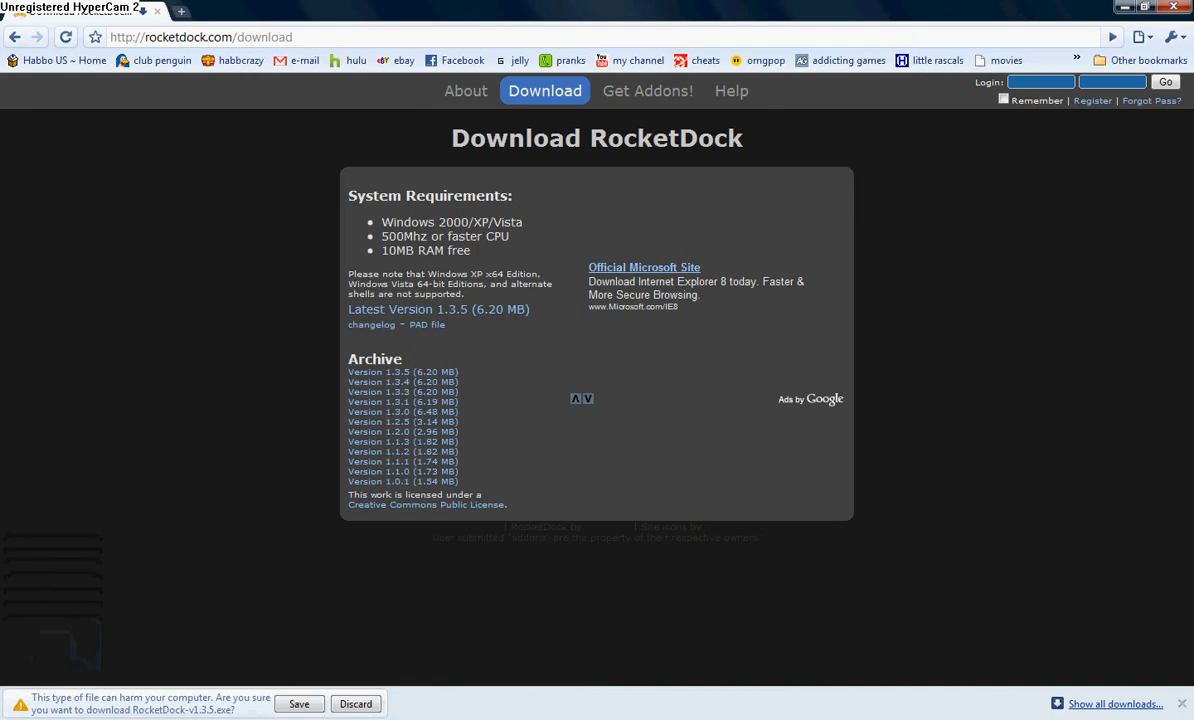
mouse_move(533, 231)
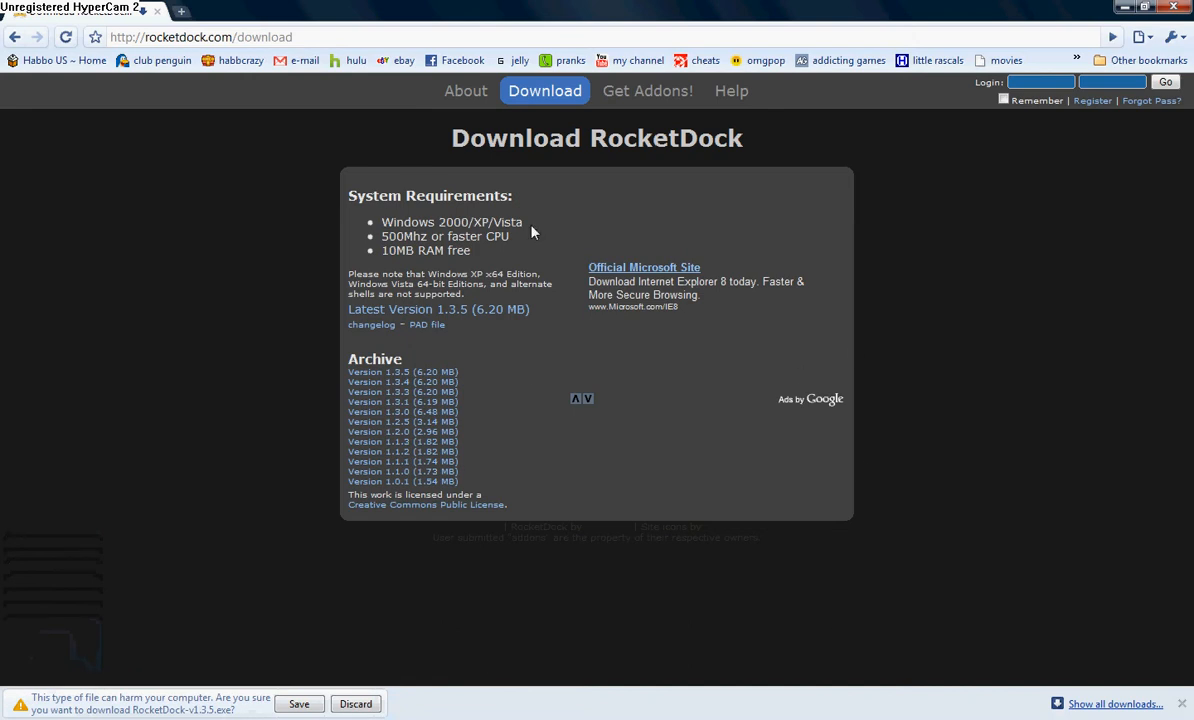
mouse_move(169, 252)
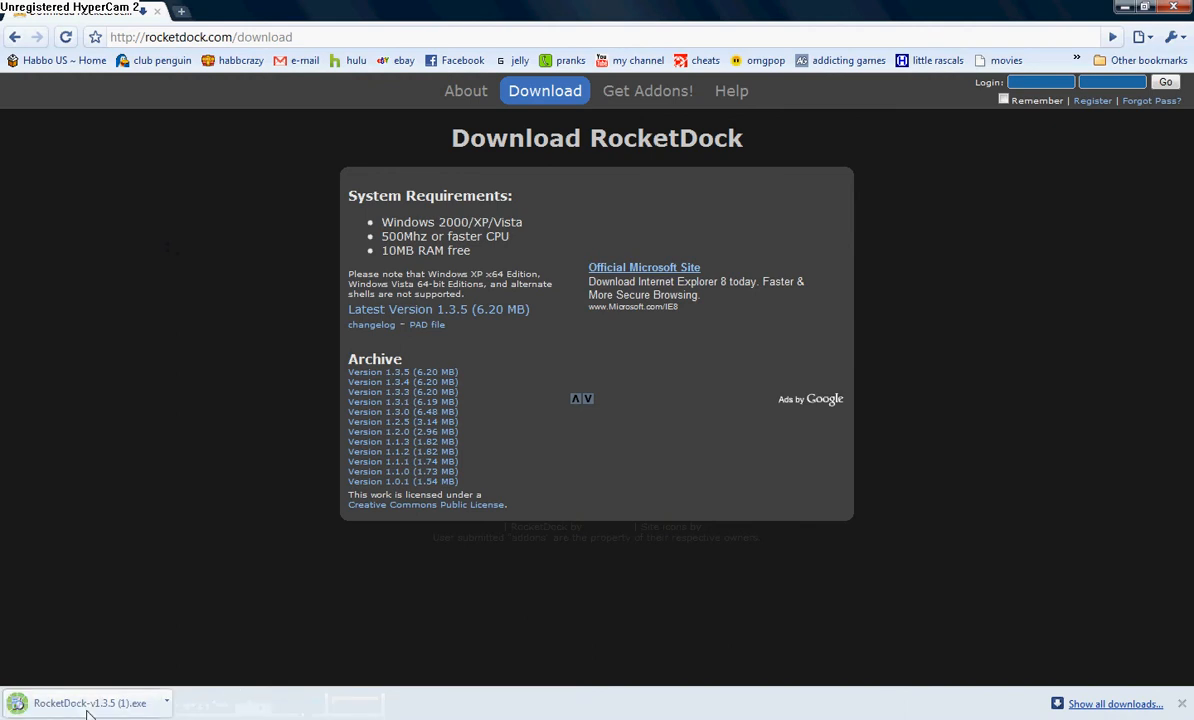
Open the downloaded RocketDock-v1.3.5 installer from the downloads bar
click(85, 703)
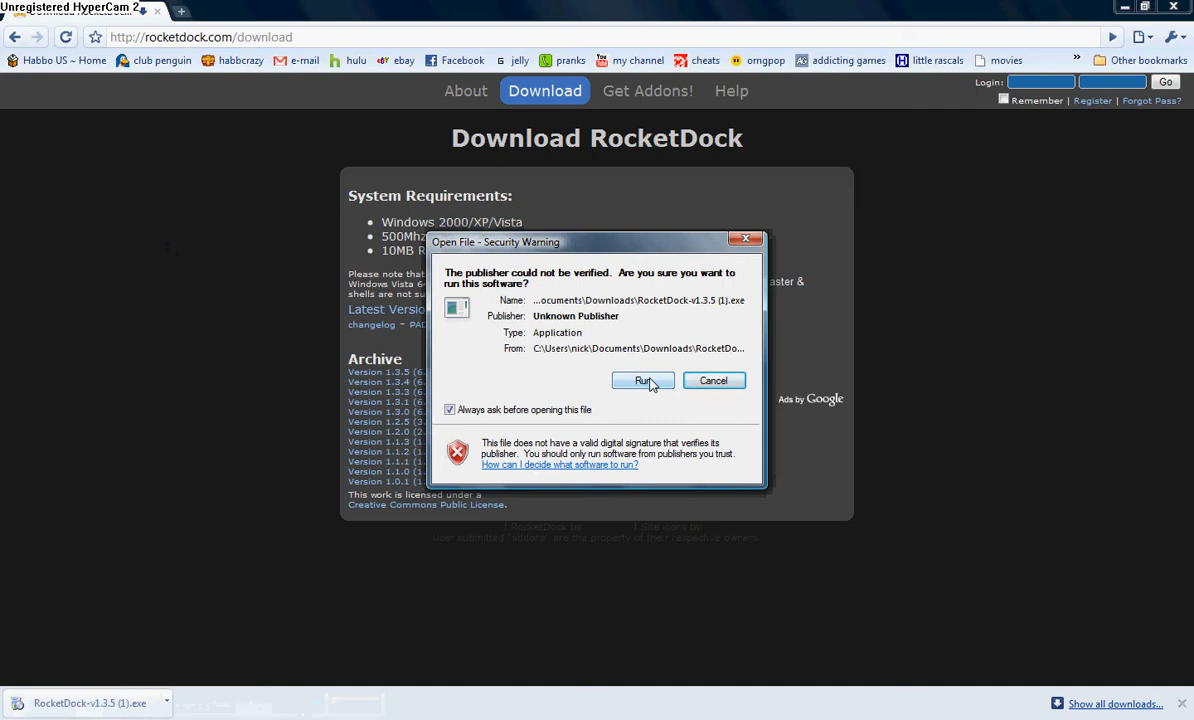
Allow the unverified RocketDock installer to run and dismiss the setup language prompt
click(641, 380)
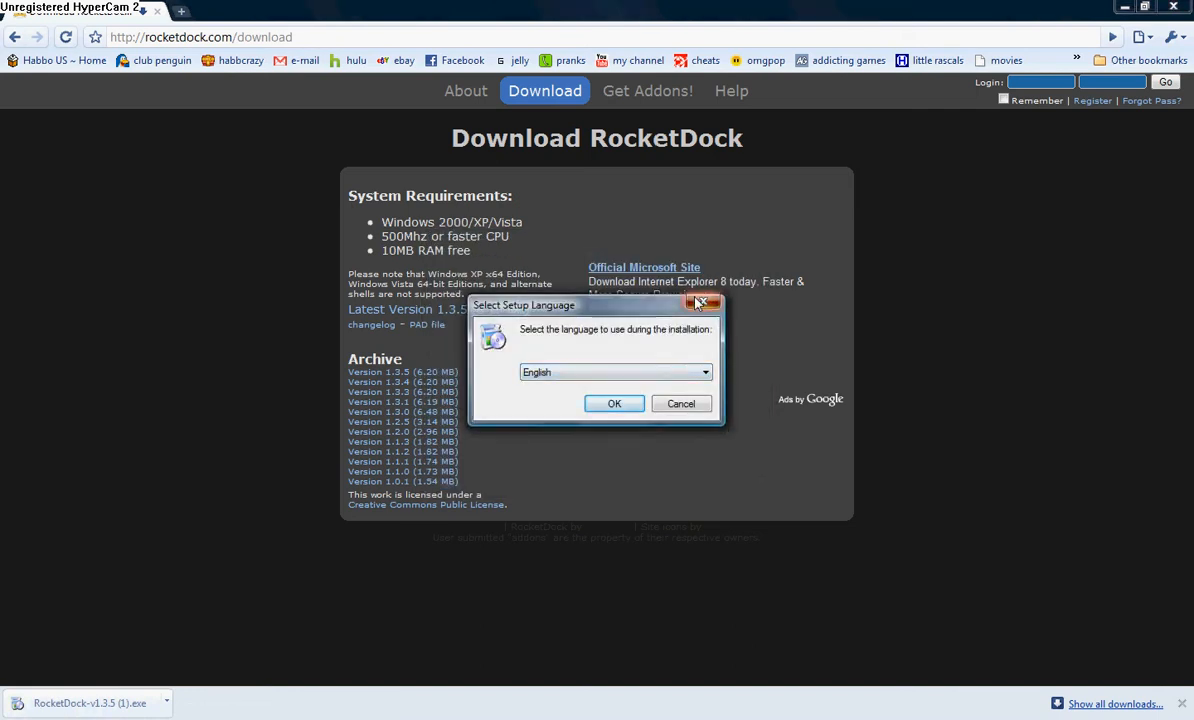
click(706, 304)
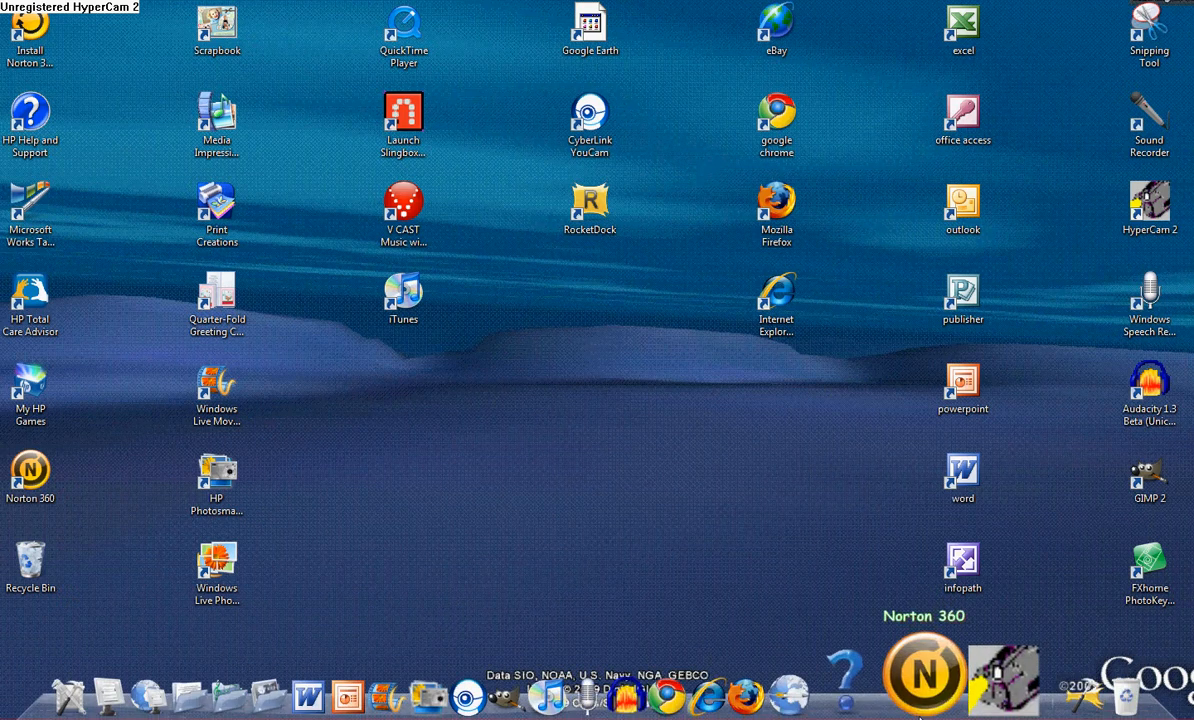
mouse_move(617, 670)
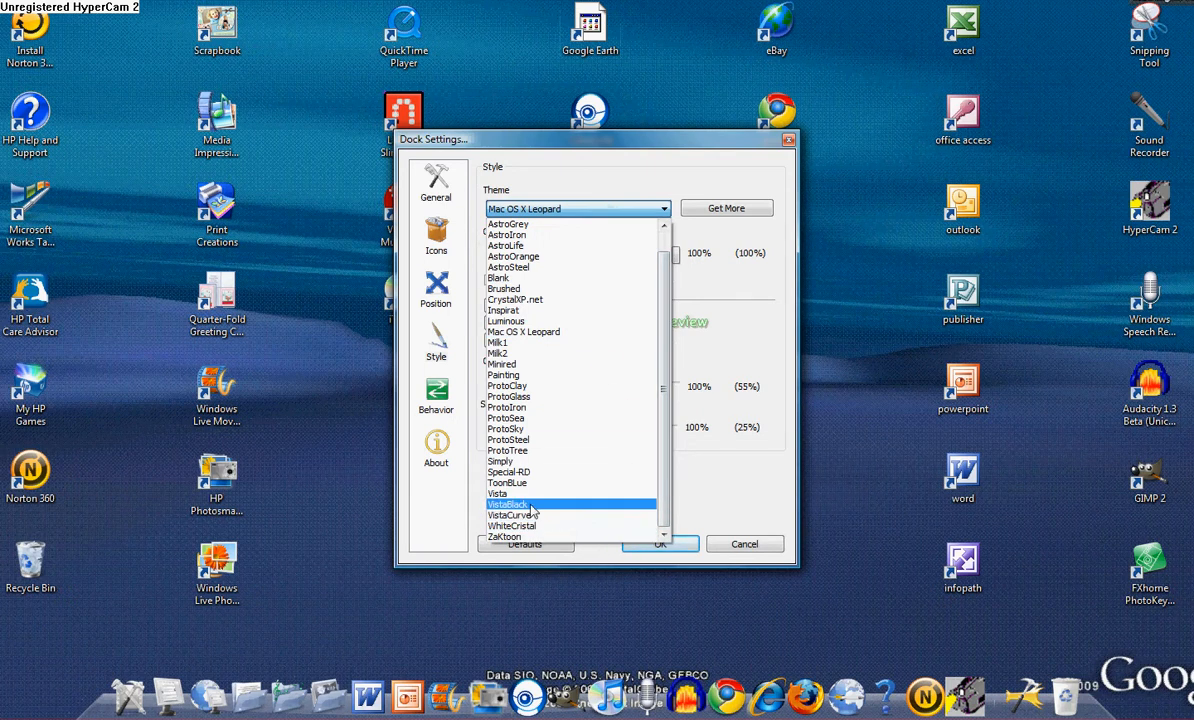
Keep the Mac OS X Leopard theme, review Behavior, then view About showing version 1.3.5
click(498, 493)
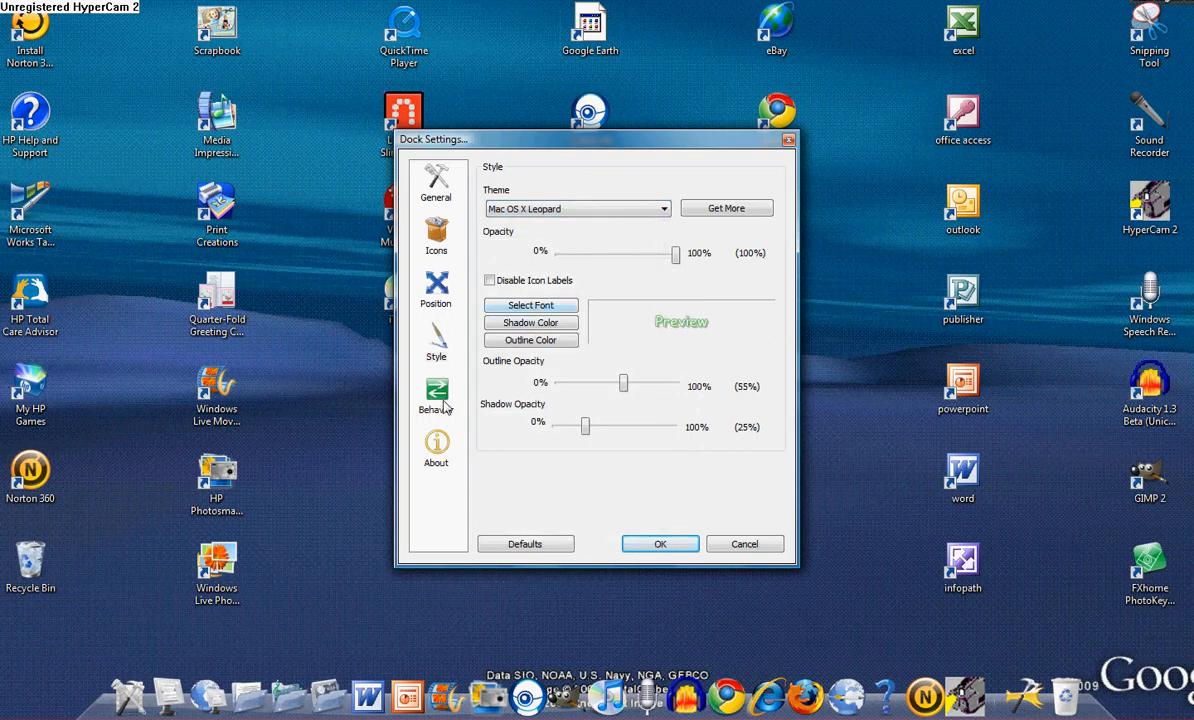
mouse_move(560, 683)
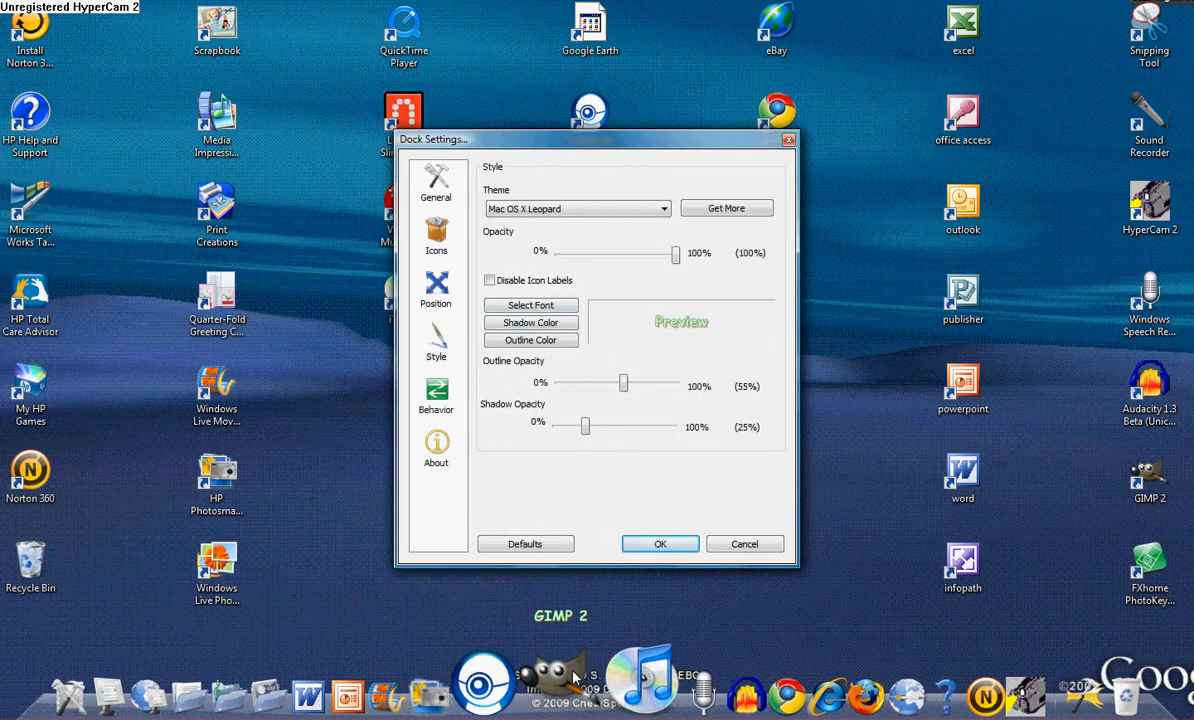
click(436, 395)
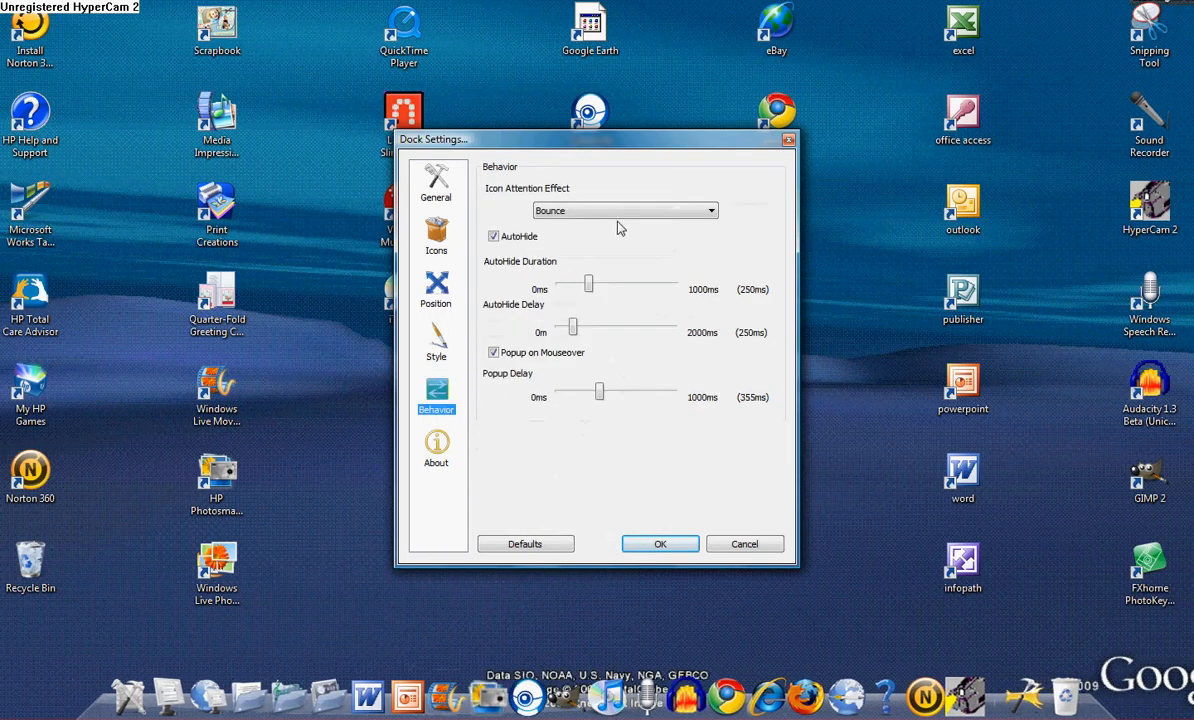
click(436, 448)
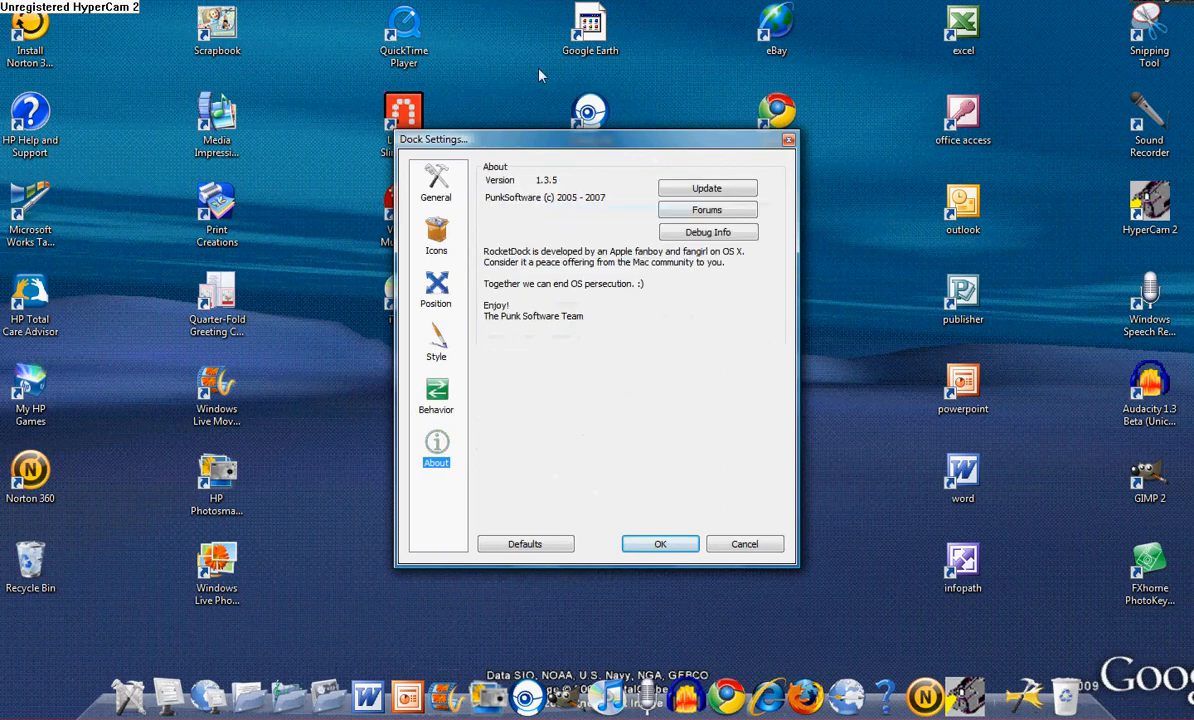
mouse_move(375, 210)
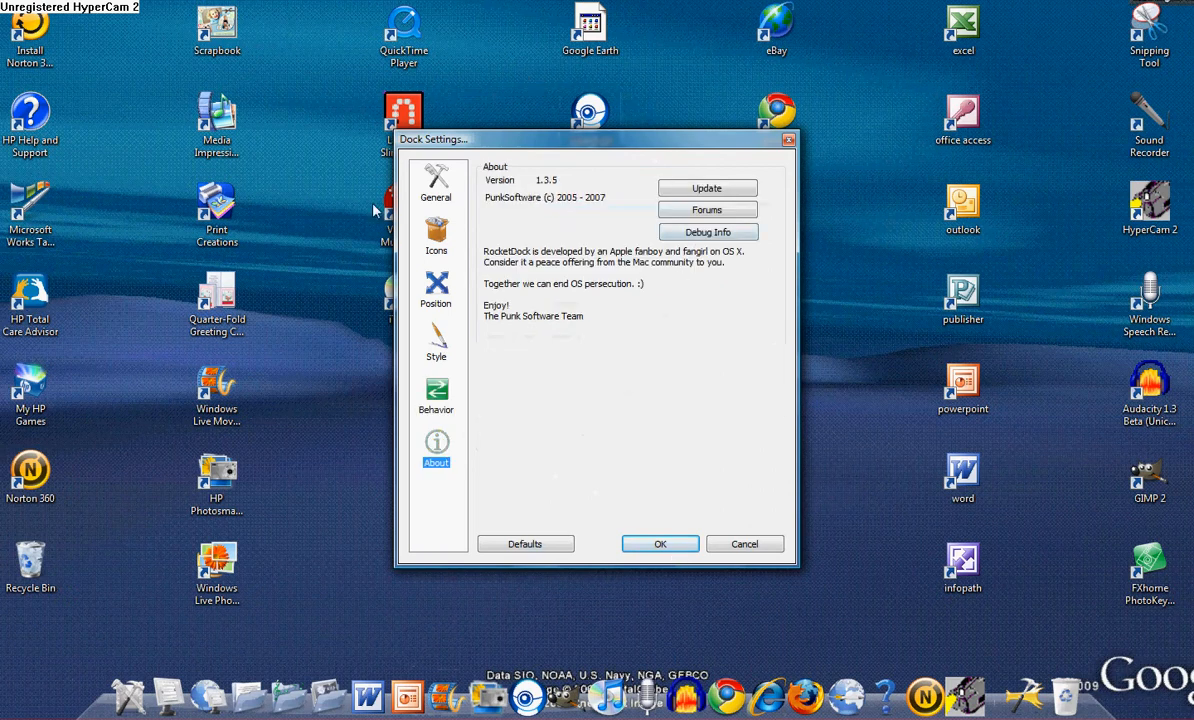